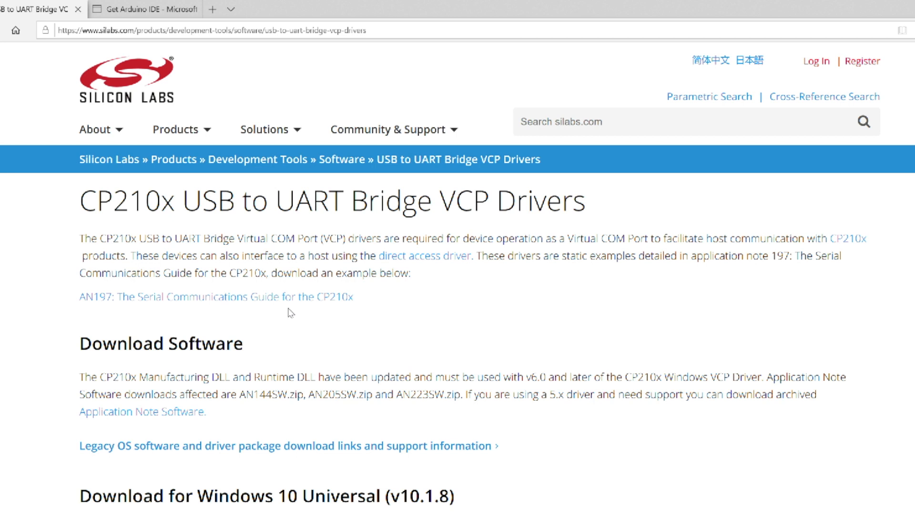
- Scroll the CP210x drivers page down to the Windows 10 Universal VCP download row
{"action": "scroll", "scroll_direction": "down", "scroll_amount": 3}
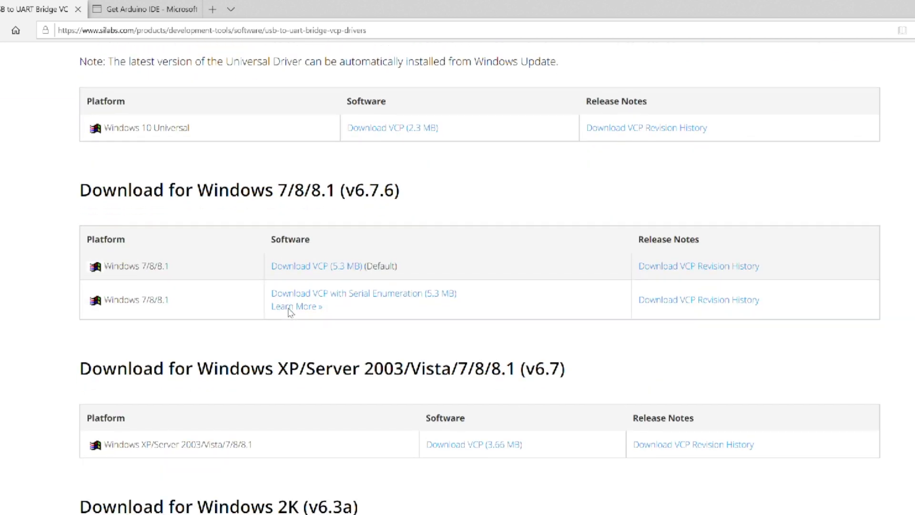
{"action": "mouse_move", "coordinate": [436, 143]}
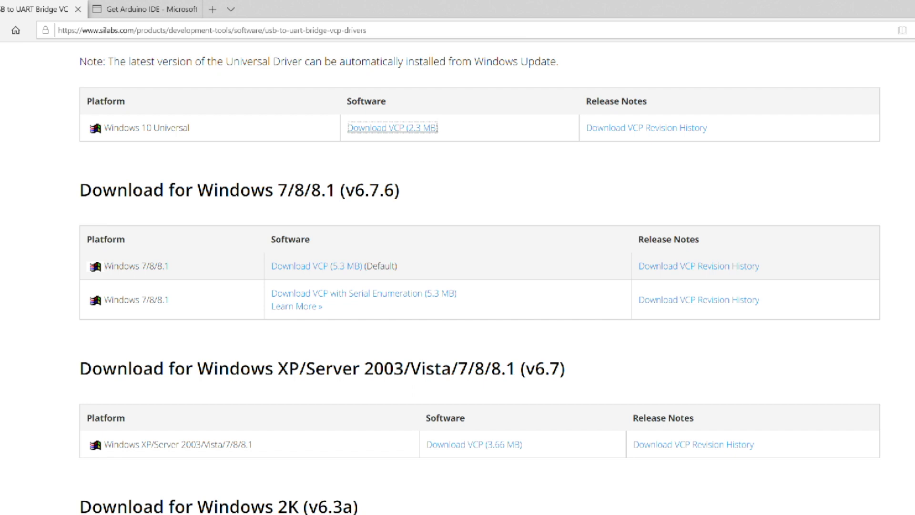
{"action": "mouse_move", "coordinate": [475, 425]}
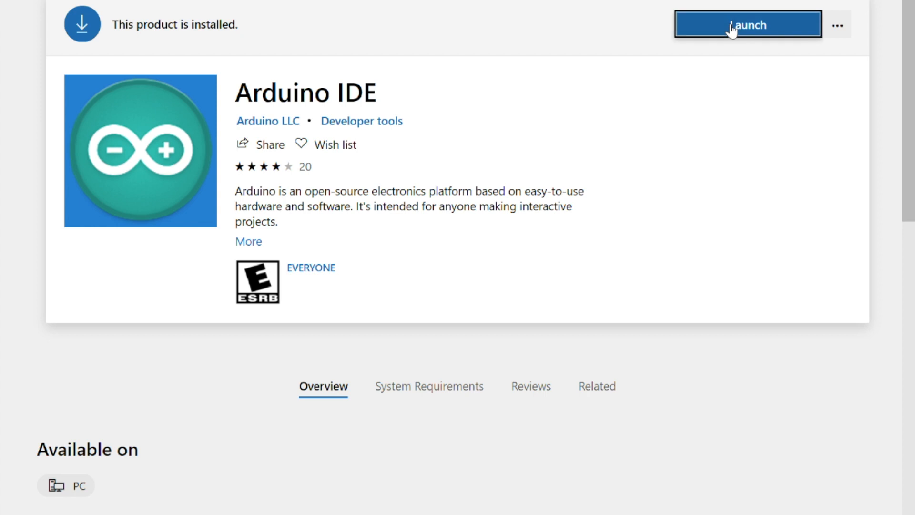
{"action": "mouse_move", "coordinate": [539, 138]}
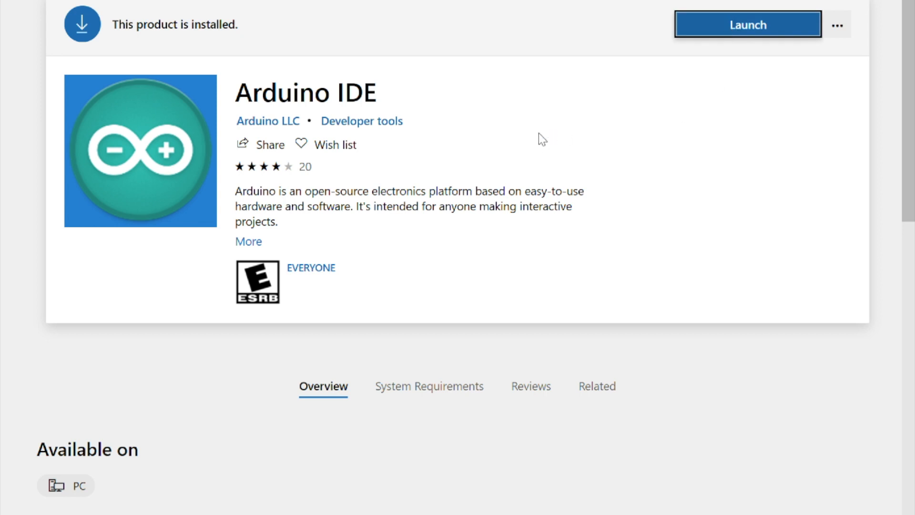
- Launch the installed Arduino IDE from its Microsoft Store page
{"action": "left_click", "coordinate": [746, 25]}
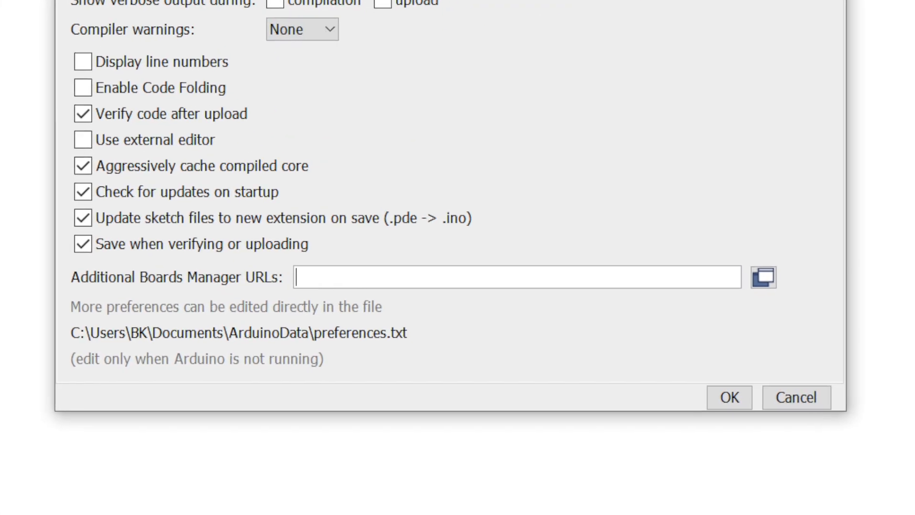
- Place the cursor in the Additional Boards Manager URLs field of Arduino IDE preferences
{"action": "left_click", "coordinate": [763, 281]}
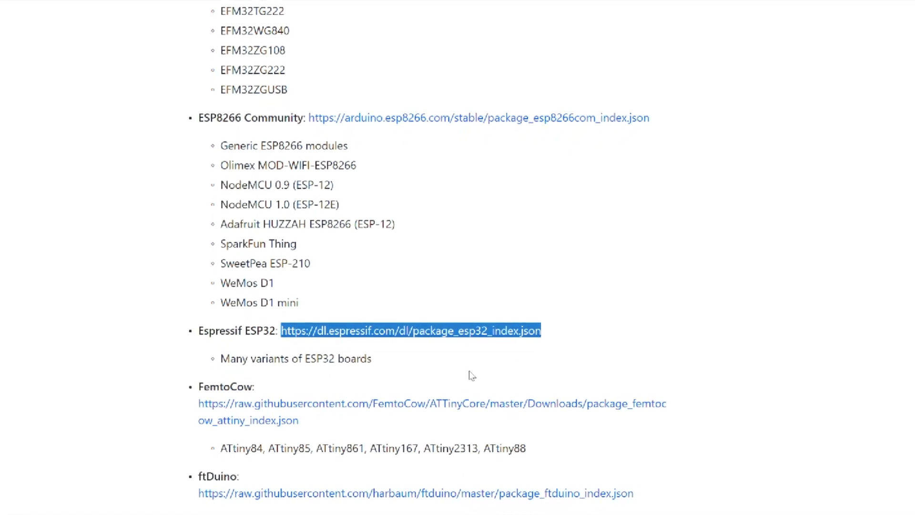
- Scroll the unofficial board URLs list down to the Espressif ESP32 package_esp32_index.json entry
{"action": "scroll", "scroll_direction": "down", "scroll_amount": 3}
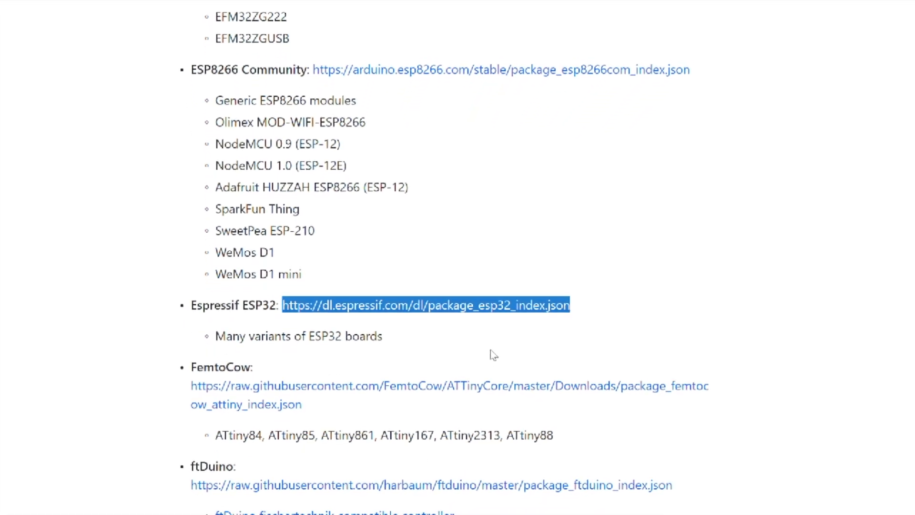
{"action": "scroll", "scroll_direction": "down", "scroll_amount": 3}
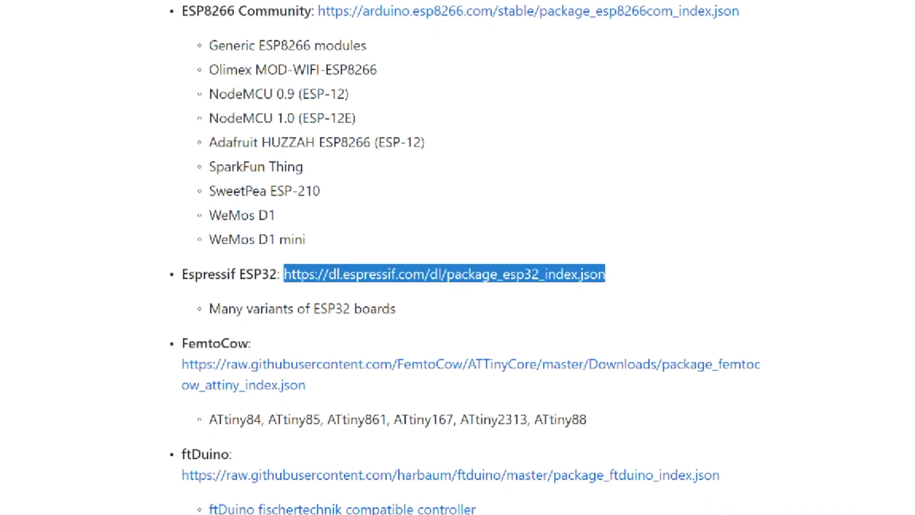
{"action": "scroll", "scroll_direction": "down", "scroll_amount": 3}
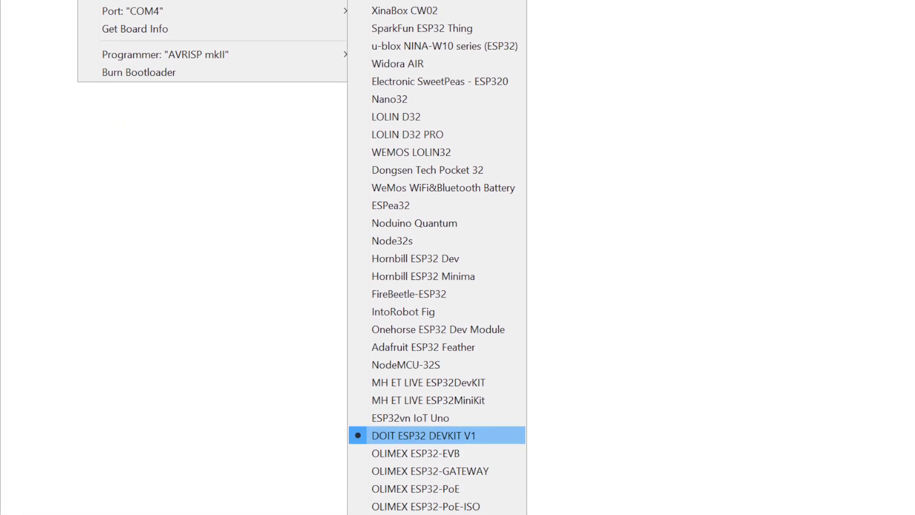
{"action": "mouse_move", "coordinate": [170, 329]}
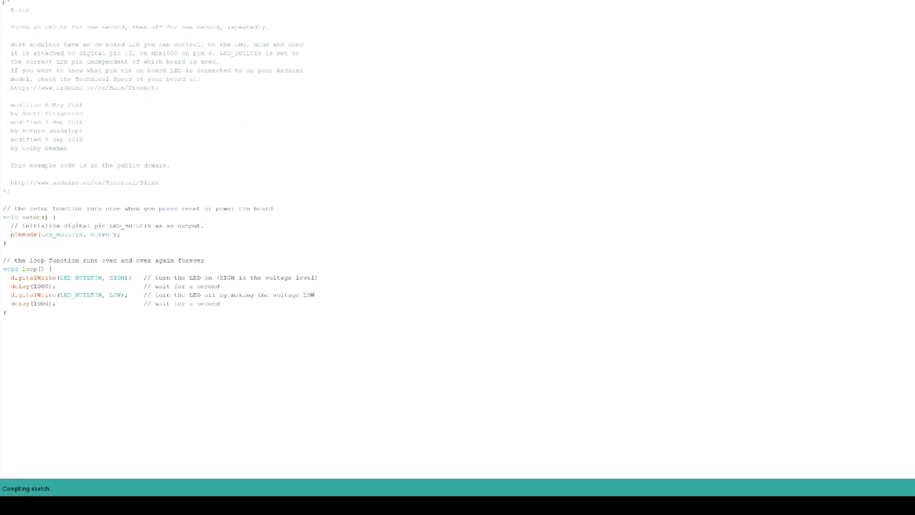
- Scroll through the output while the Blink sketch compiles and uploads to the ESP32 on COM4
{"action": "scroll", "scroll_direction": "down", "scroll_amount": 3}
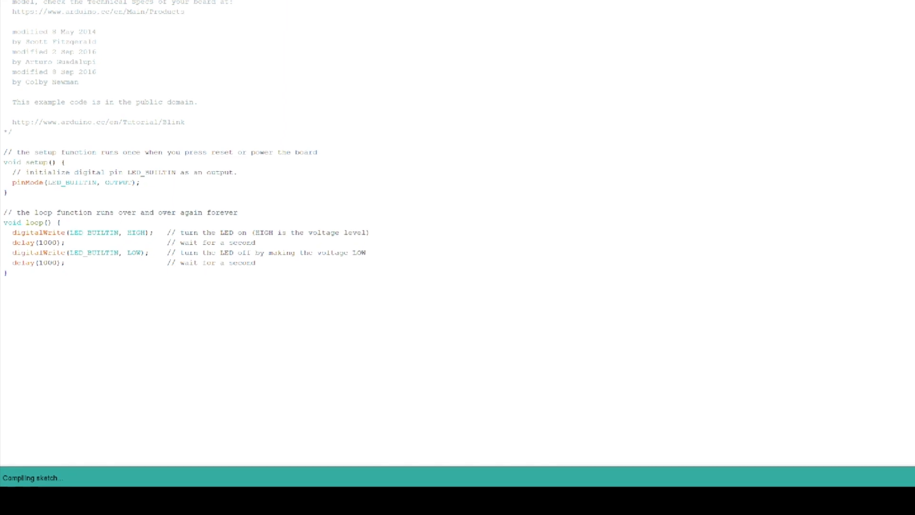
{"action": "scroll", "scroll_direction": "down", "scroll_amount": 3}
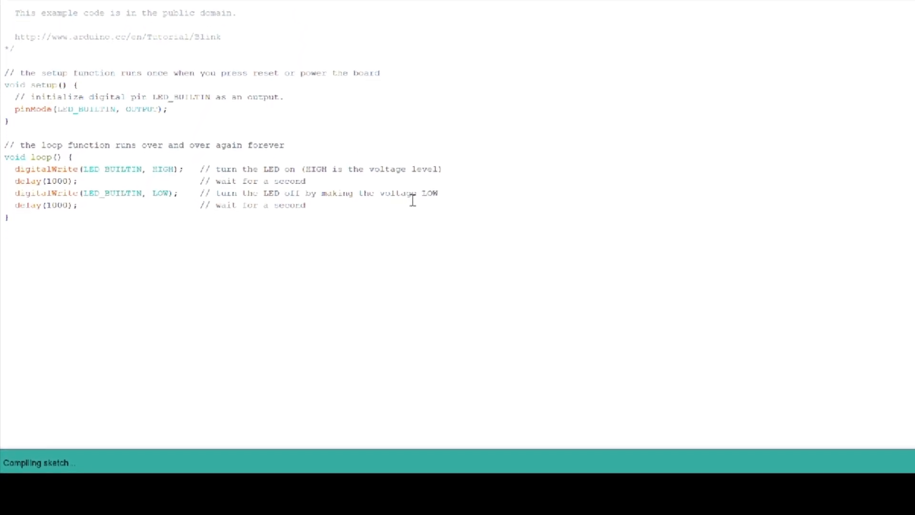
{"action": "scroll", "scroll_direction": "down", "scroll_amount": 3}
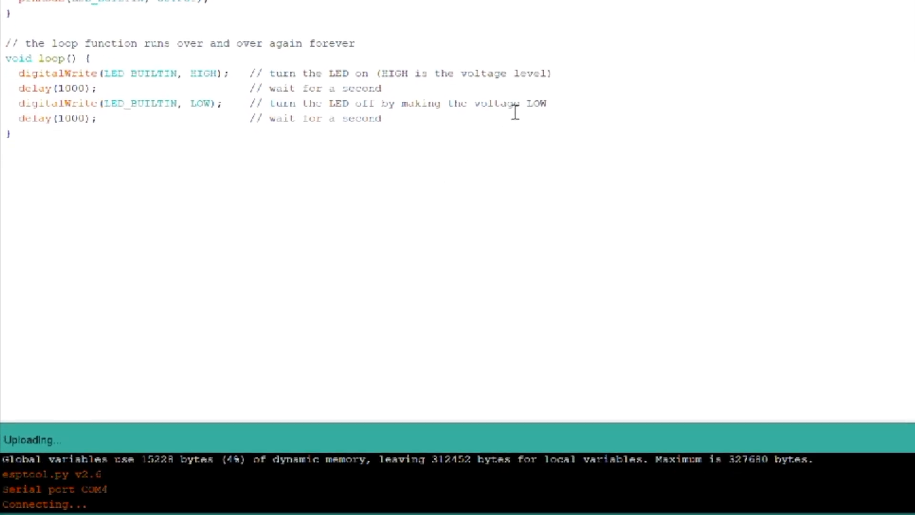
{"action": "scroll", "scroll_direction": "down", "scroll_amount": 3}
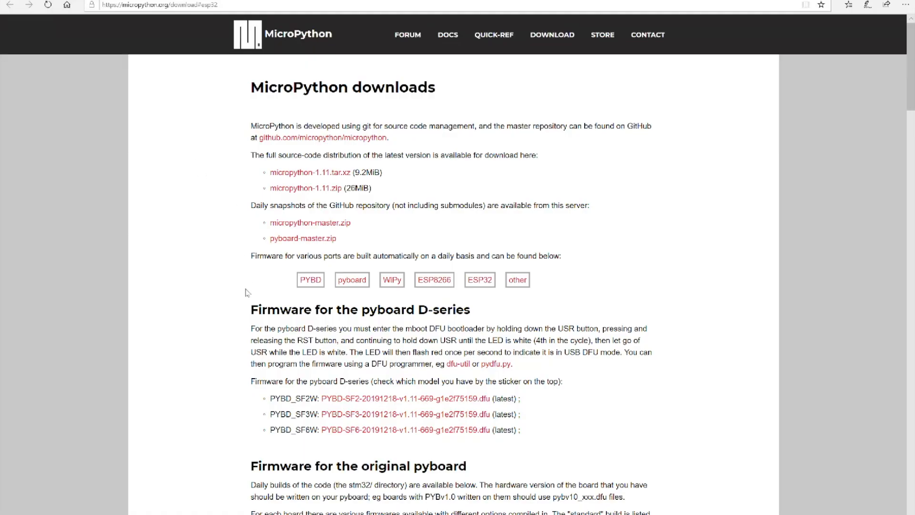
{"action": "mouse_move", "coordinate": [196, 214]}
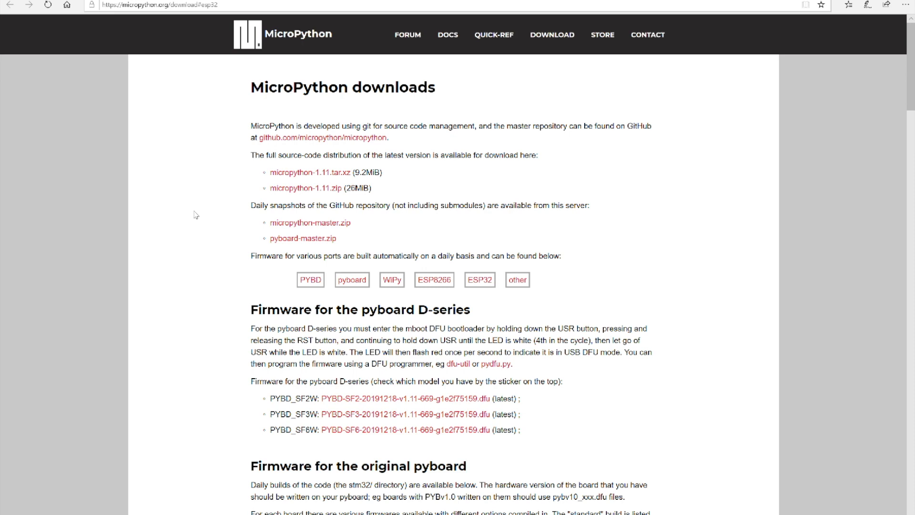
- Scroll micropython.org/download to the 'Firmware for ESP32 boards' section
{"action": "scroll", "scroll_direction": "down", "scroll_amount": 3}
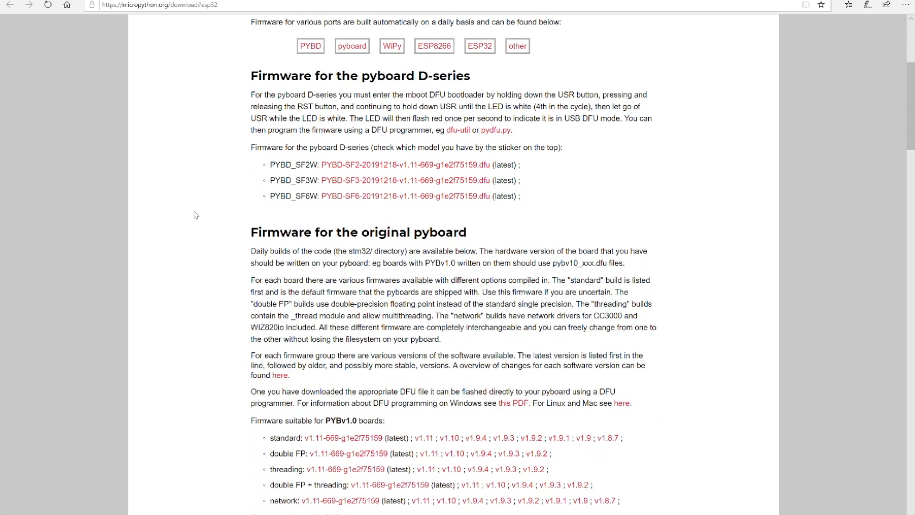
{"action": "scroll", "scroll_direction": "down", "scroll_amount": 3}
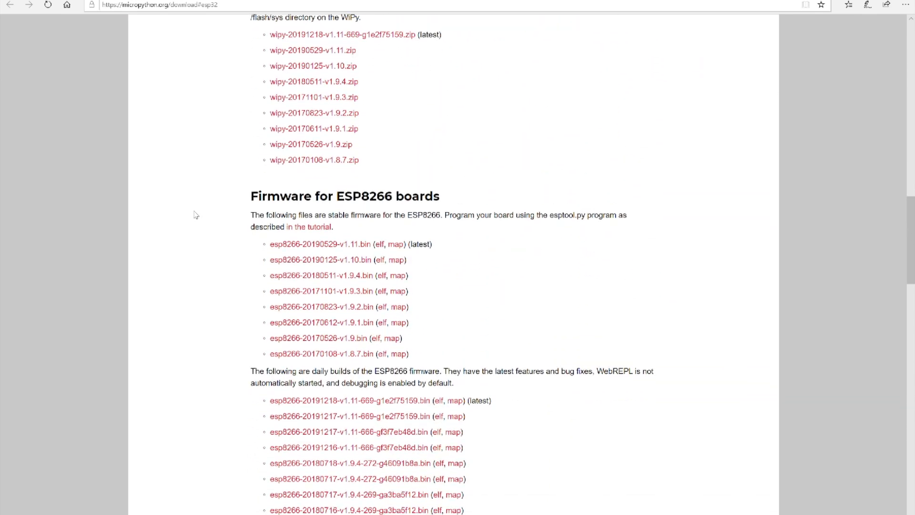
{"action": "scroll", "scroll_direction": "down", "scroll_amount": 3}
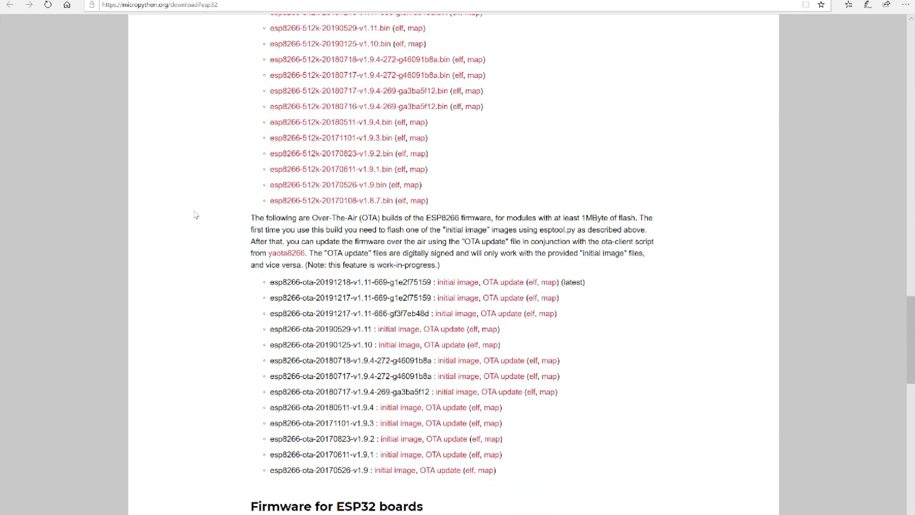
{"action": "scroll", "scroll_direction": "down", "scroll_amount": 3}
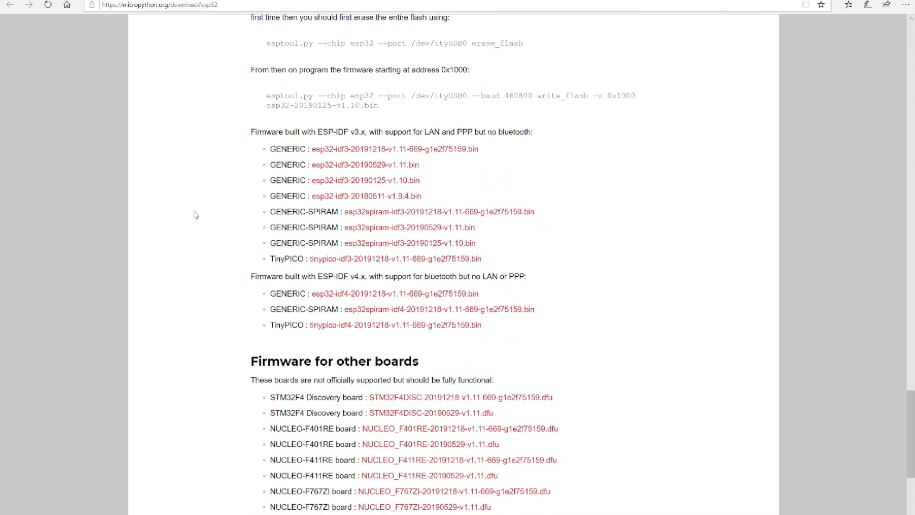
{"action": "scroll", "scroll_direction": "up", "scroll_amount": 3}
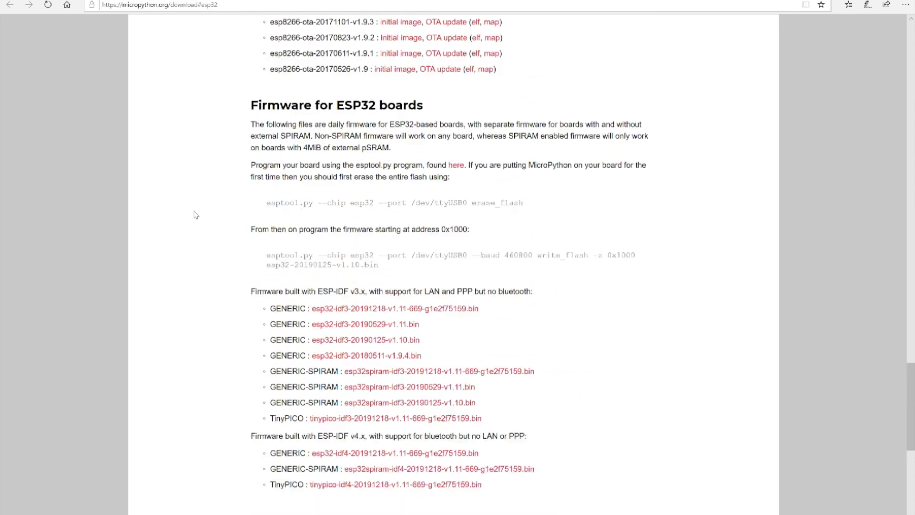
{"action": "scroll", "scroll_direction": "down", "scroll_amount": 3}
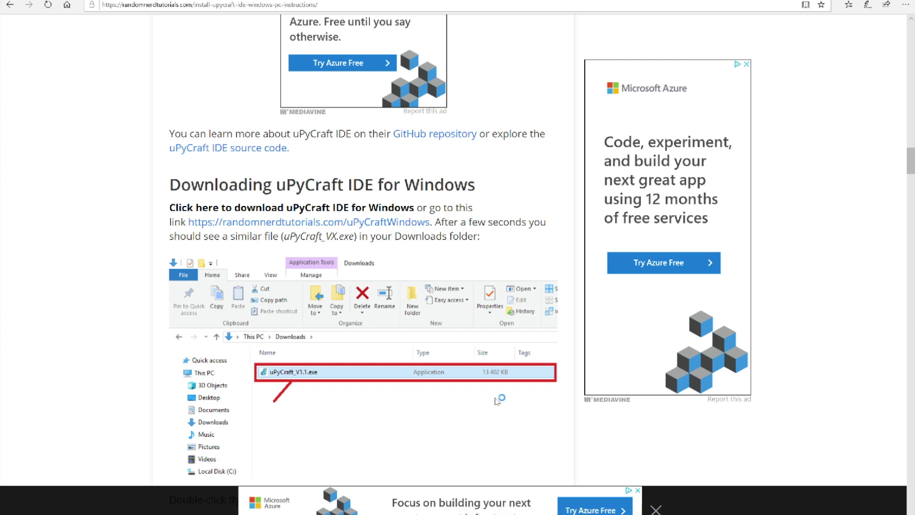
{"action": "mouse_move", "coordinate": [460, 276]}
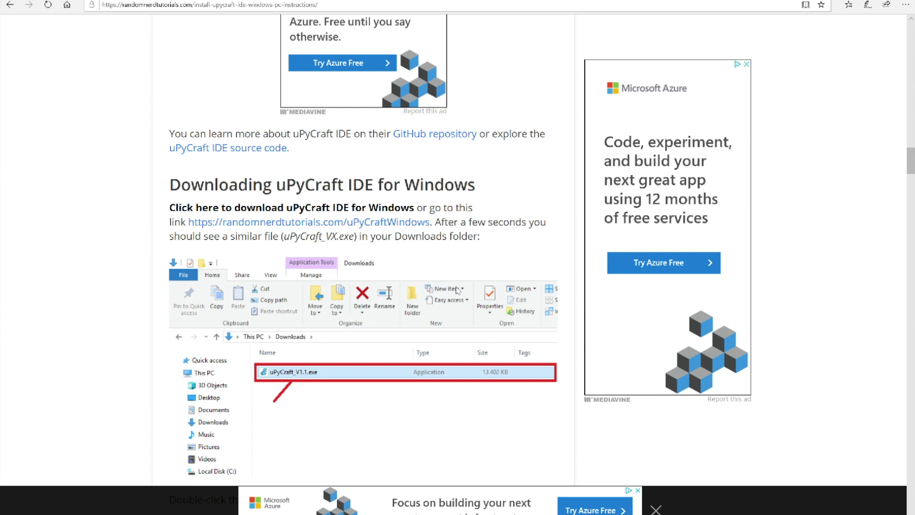
{"action": "mouse_move", "coordinate": [318, 147]}
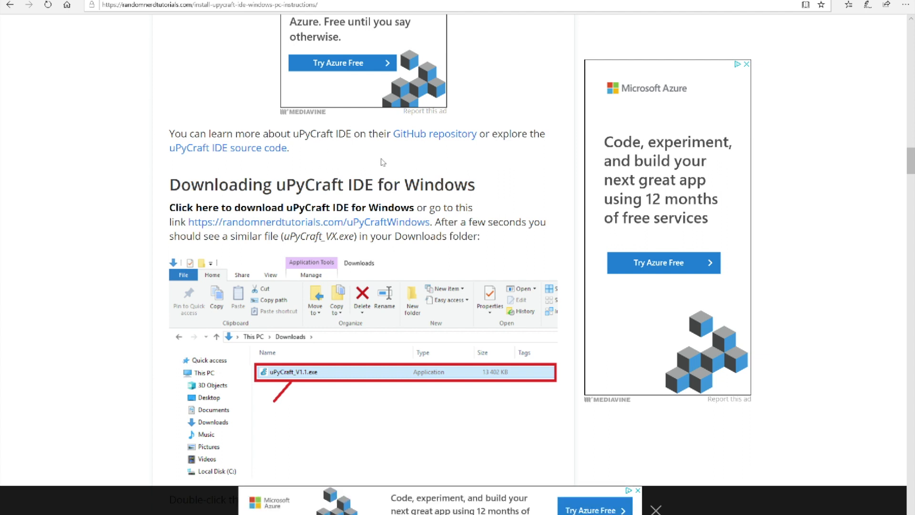
{"action": "mouse_move", "coordinate": [433, 176]}
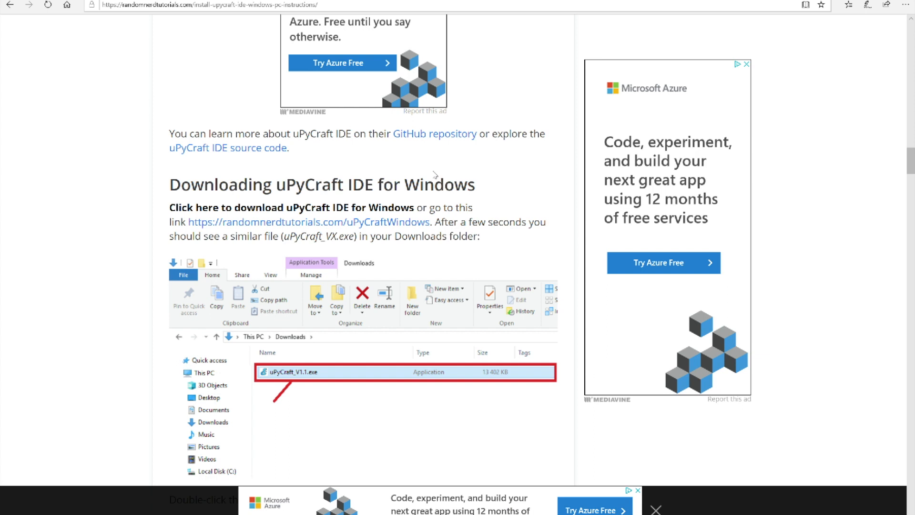
{"action": "mouse_move", "coordinate": [345, 156]}
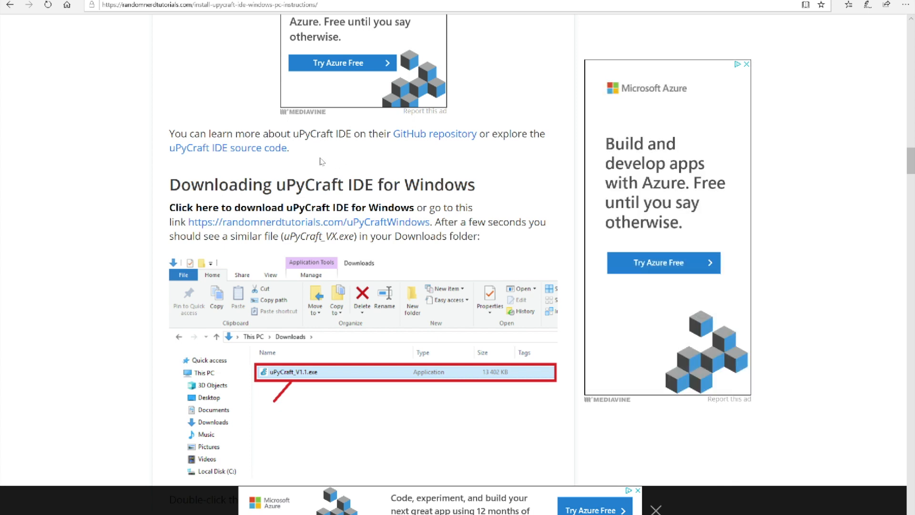
{"action": "mouse_move", "coordinate": [433, 145]}
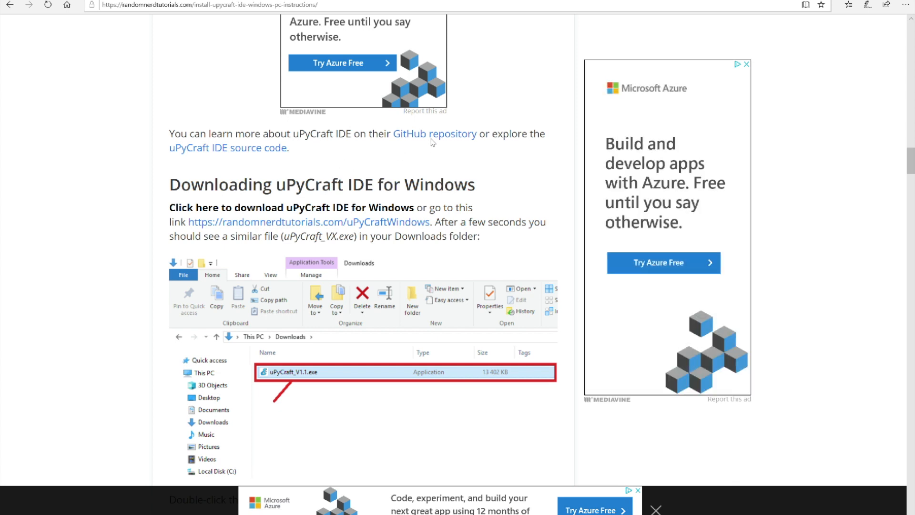
{"action": "mouse_move", "coordinate": [78, 82]}
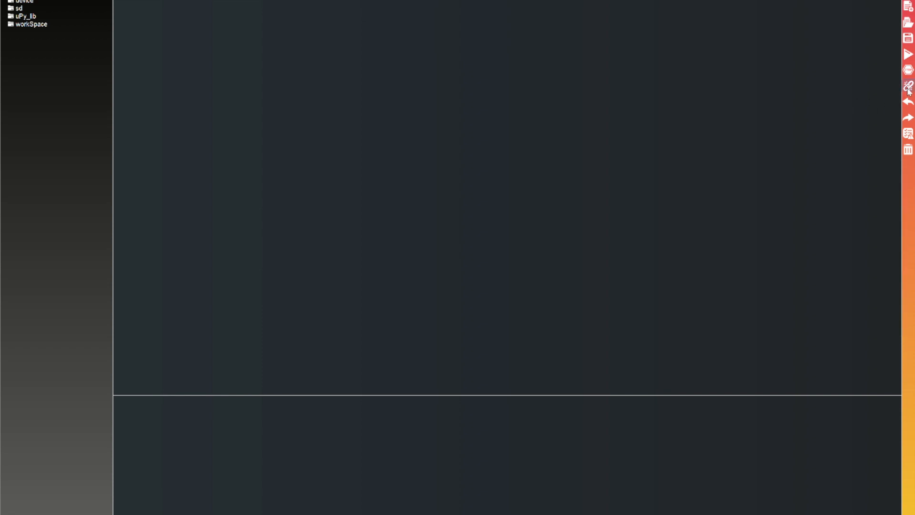
- Bring up uPyCraft's BurnFirmware settings showing esp32, burn_addr 0x1000 and erase_flash yes
{"action": "left_click", "coordinate": [908, 69]}
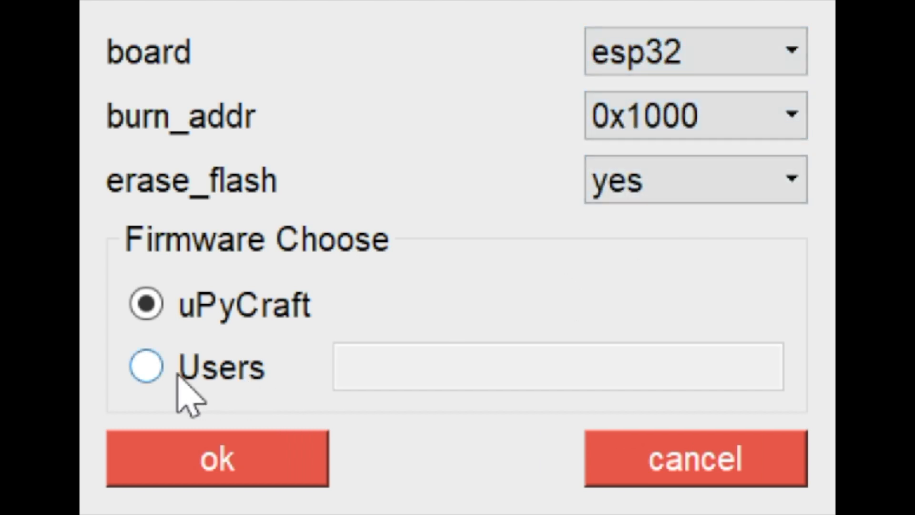
- Burn the user-supplied MicroPython .bin firmware to the ESP32, reaching the >>> prompt
{"action": "left_click", "coordinate": [144, 370]}
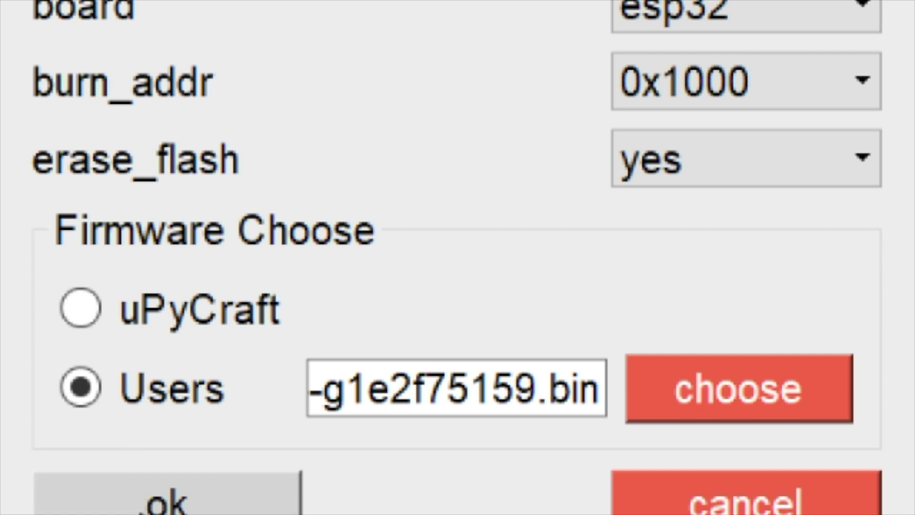
{"action": "left_click", "coordinate": [162, 503]}
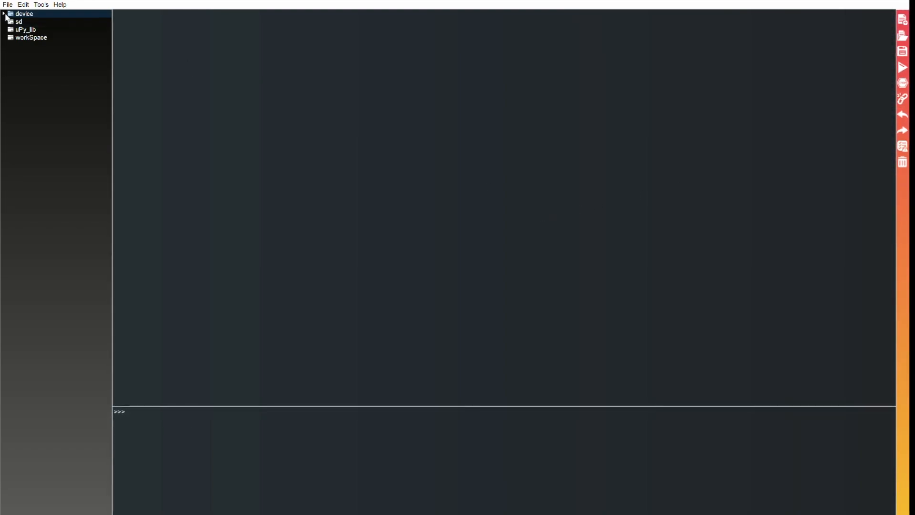
- In boot.py from the device, import machine and time and define pin = machine.Pin(2,machine.Pin.OUT)
{"action": "double_click", "coordinate": [23, 15]}
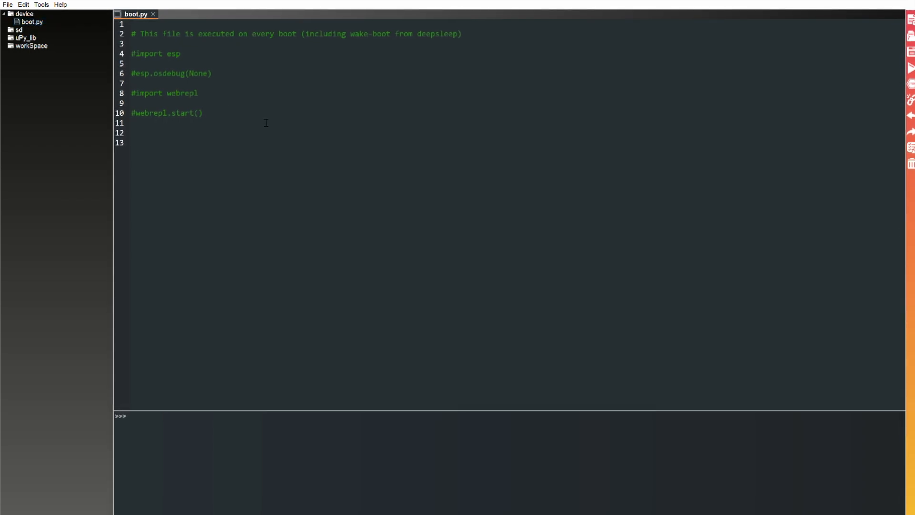
{"action": "type", "text": "import time"}
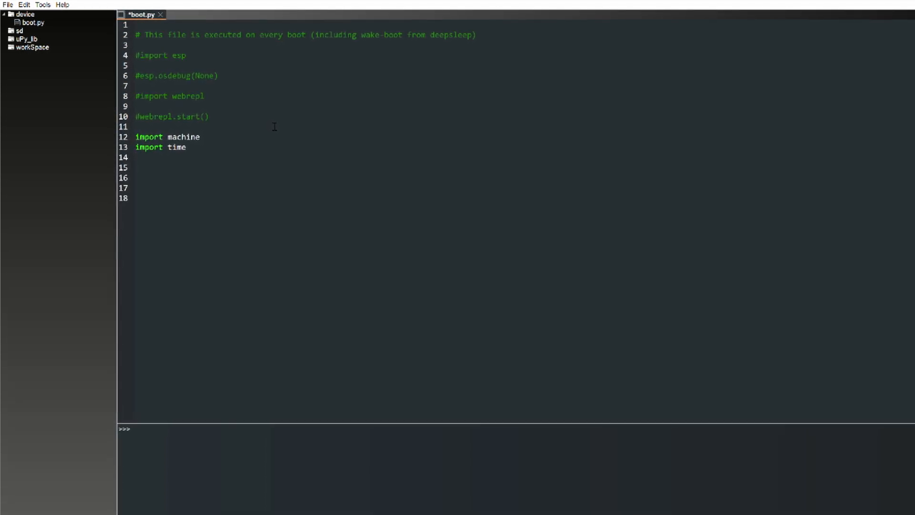
{"action": "type", "text": "ping"}
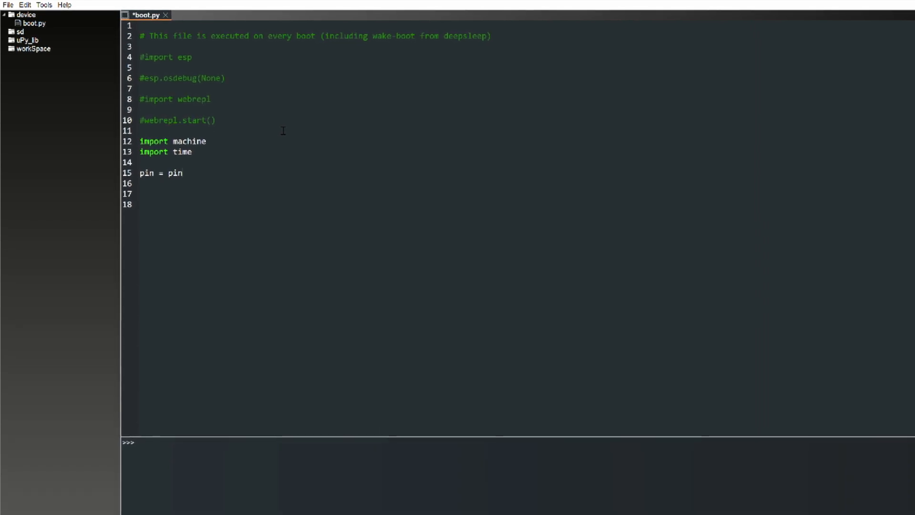
{"action": "type", "text": ".Machin"}
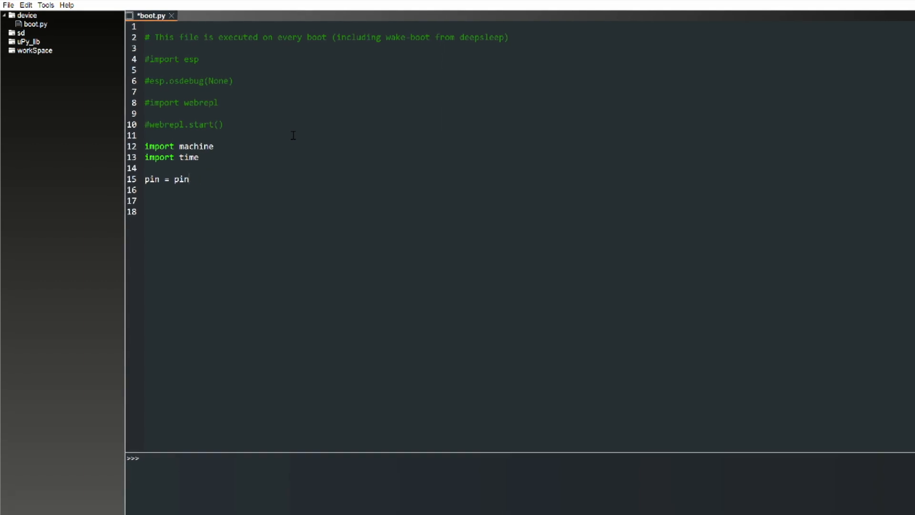
{"action": "type", "text": "machine.P"}
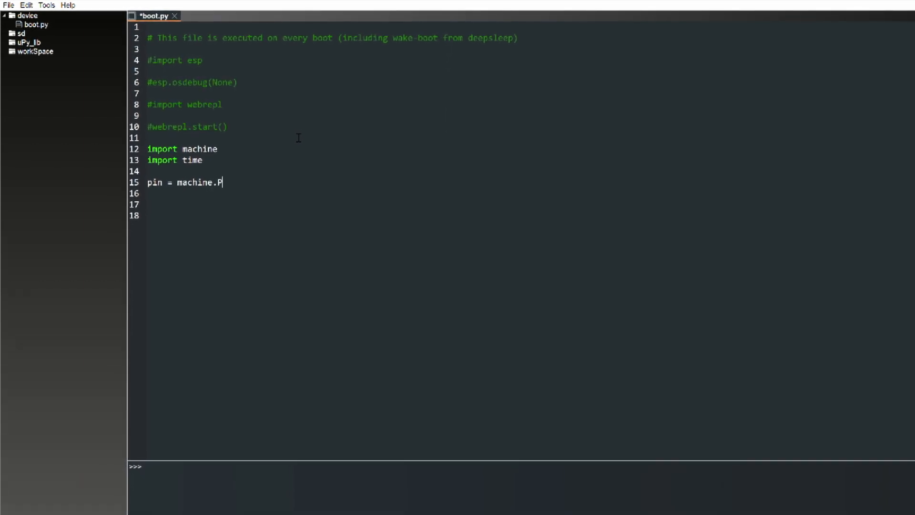
{"action": "type", "text": "in("}
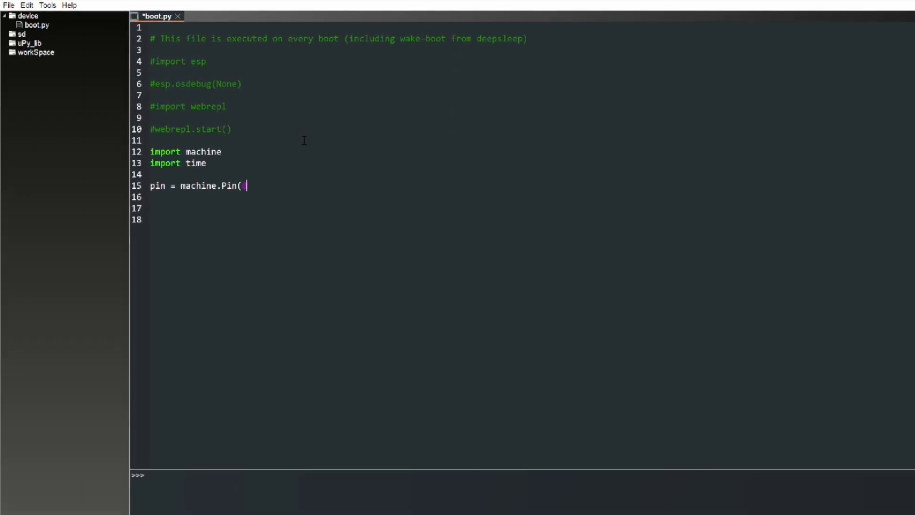
{"action": "type", "text": "2,"}
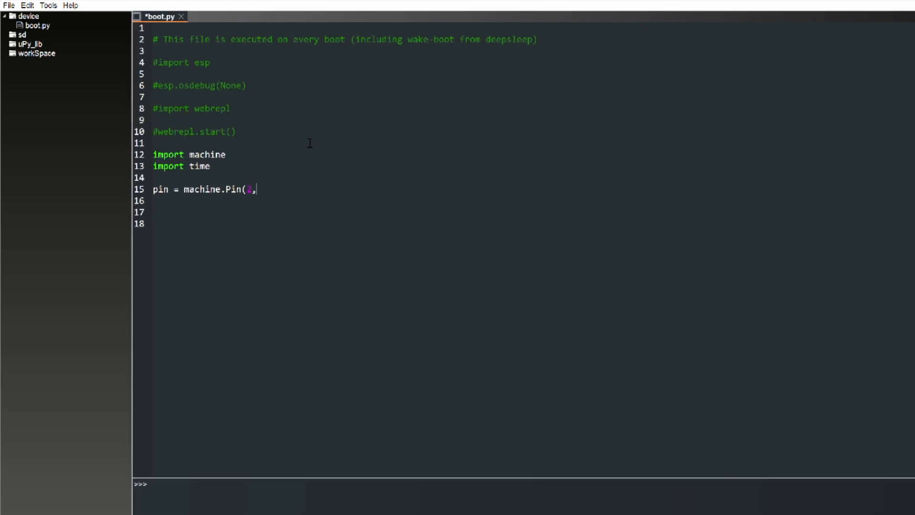
{"action": "type", "text": "machine."}
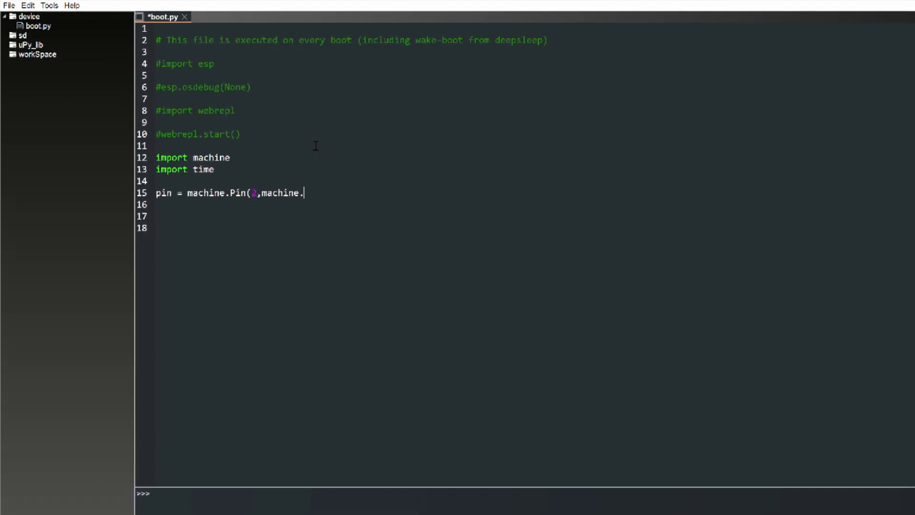
{"action": "type", "text": "Pin.OUT"}
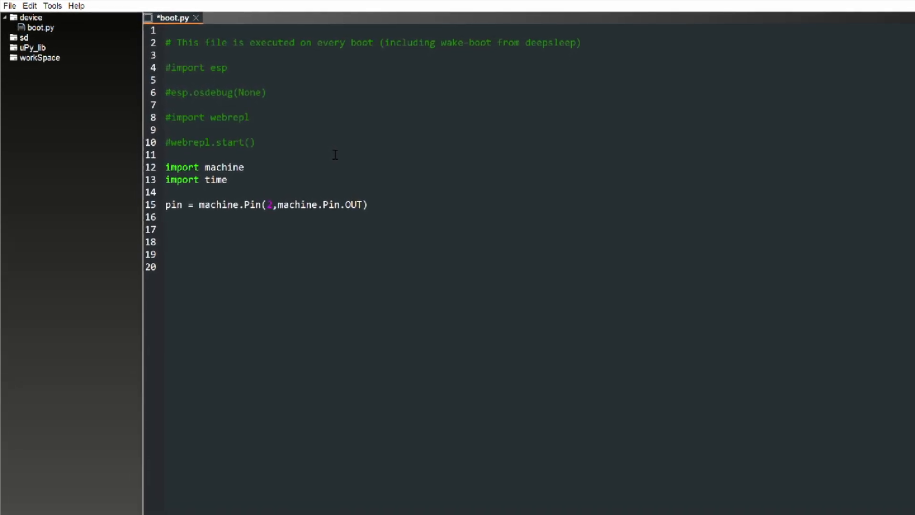
- Begin a while True: loop below the pin setup in boot.py
{"action": "type", "text": "While True:"}
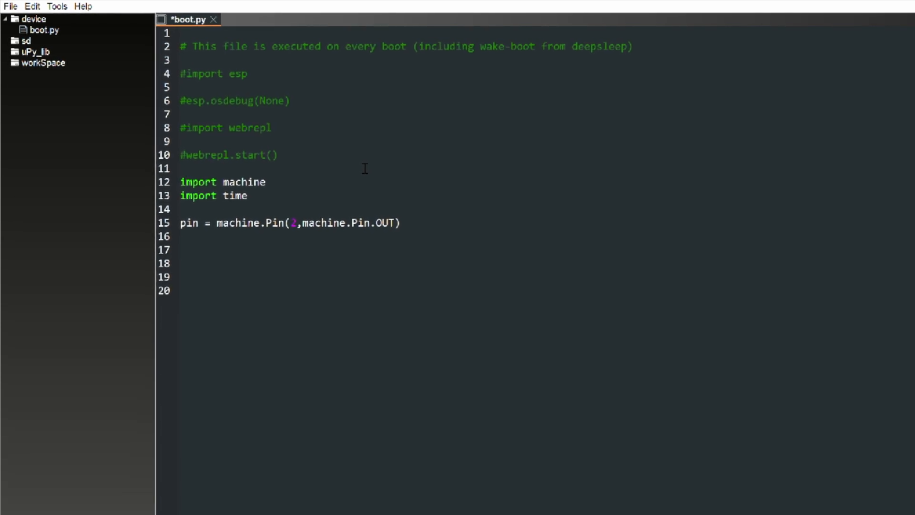
{"action": "type", "text": "whiloe"}
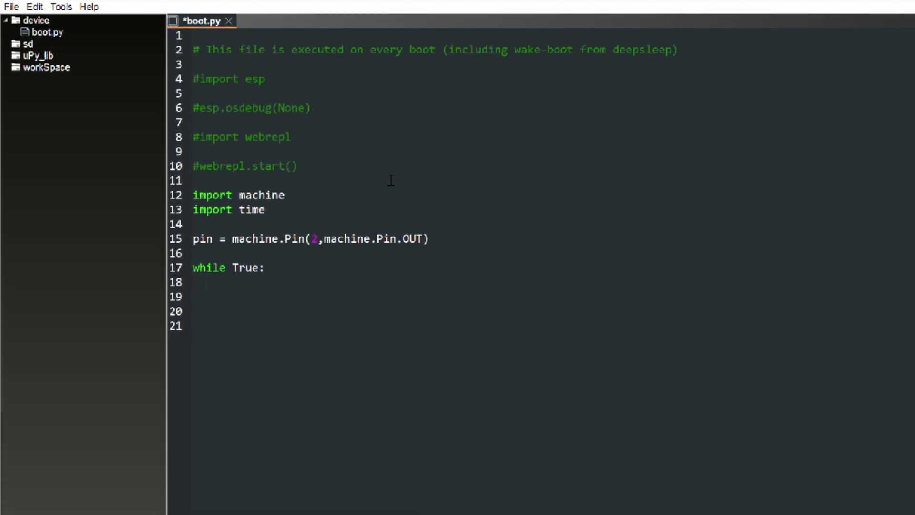
- Fill the loop body with pin.value(1), time.sleep(1), pin.value(0), time.sleep(1)
{"action": "type", "text": "pin.valu"}
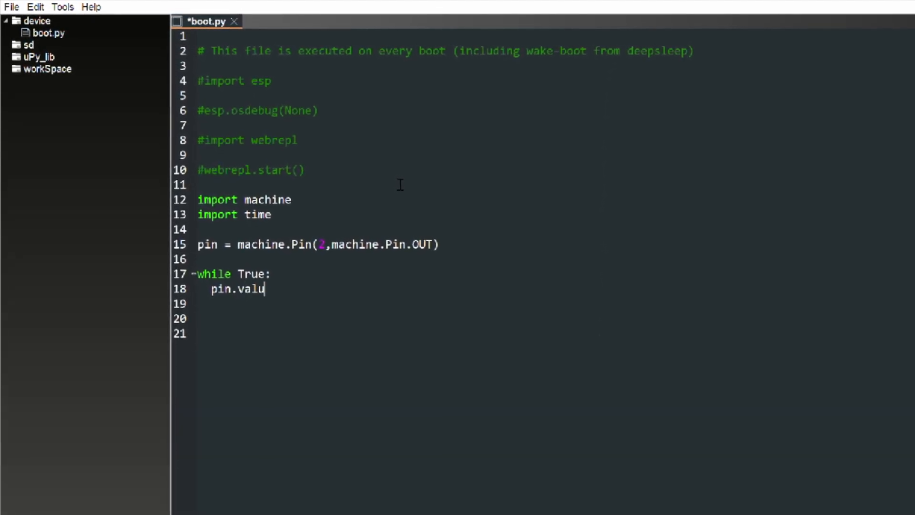
{"action": "type", "text": "e(1)"}
{"action": "left_click", "coordinate": [554, 319]}
{"action": "type", "text": "pin"}
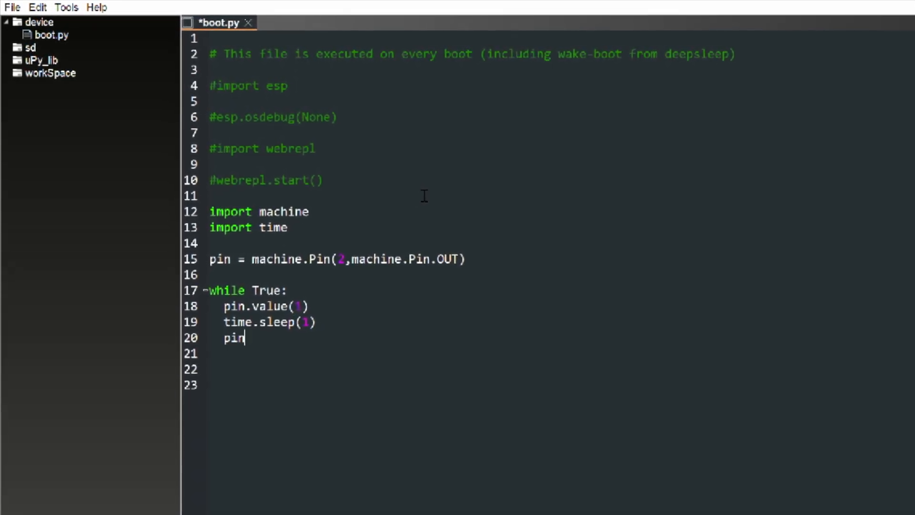
{"action": "type", "text": ".value("}
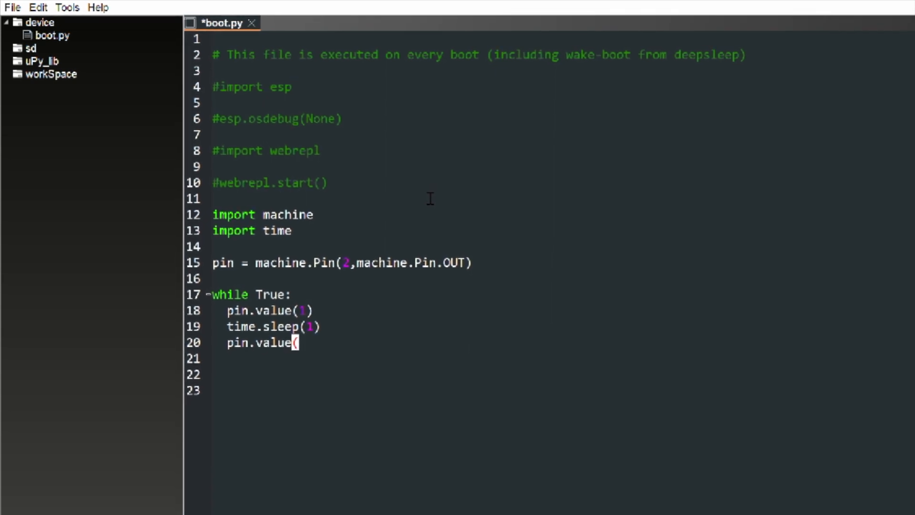
{"action": "type", "text": "0)"}
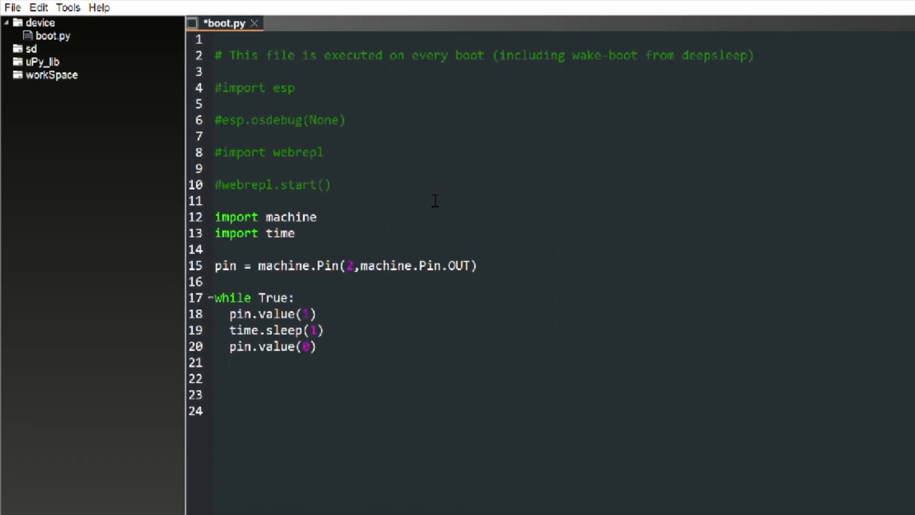
{"action": "type", "text": "time.sleep"}
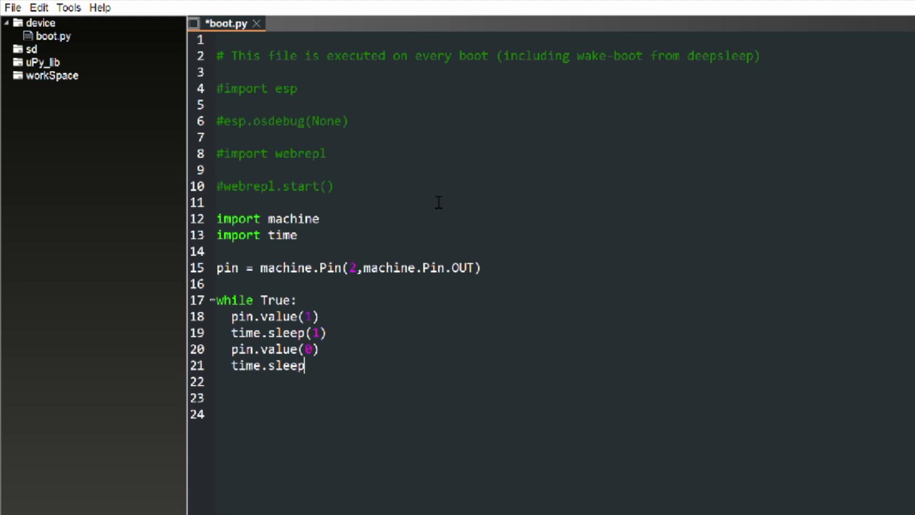
{"action": "type", "text": "(1)"}
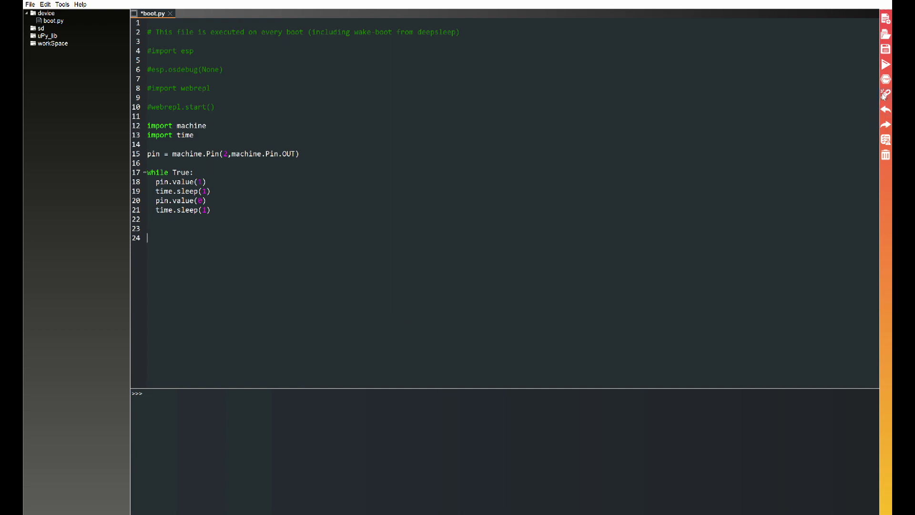
- Download boot.py to the ESP32 and run it so the on-board LED blinks
{"action": "left_click", "coordinate": [889, 61]}
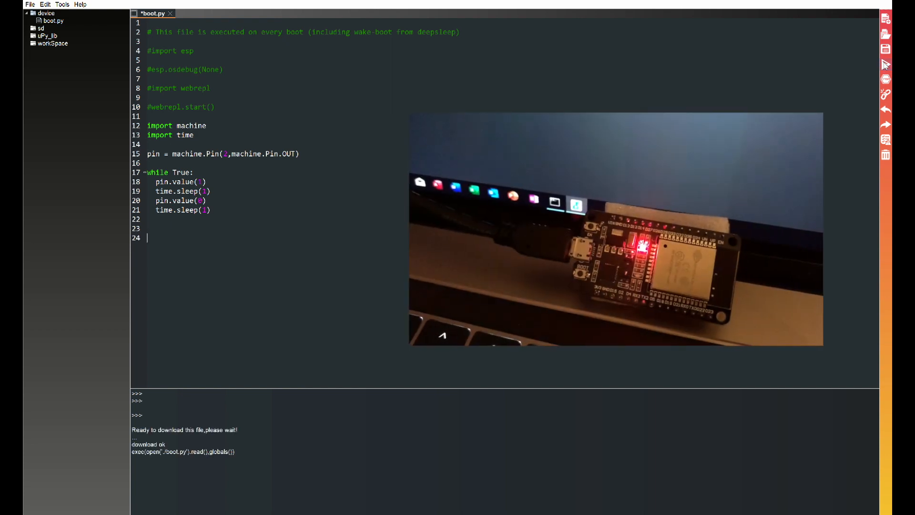